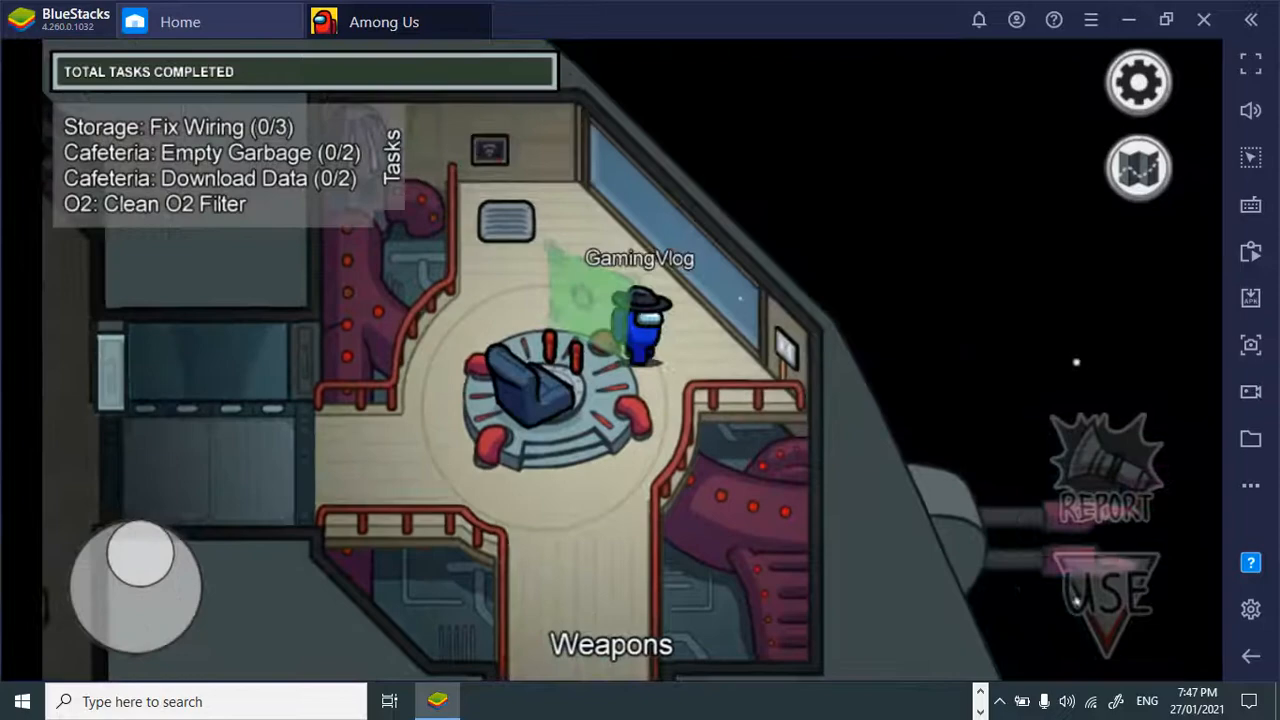
Walk from Weapons to O2, checking the map, and clear the leaves from the O2 filter
left_click_drag(140, 585, 120, 620)
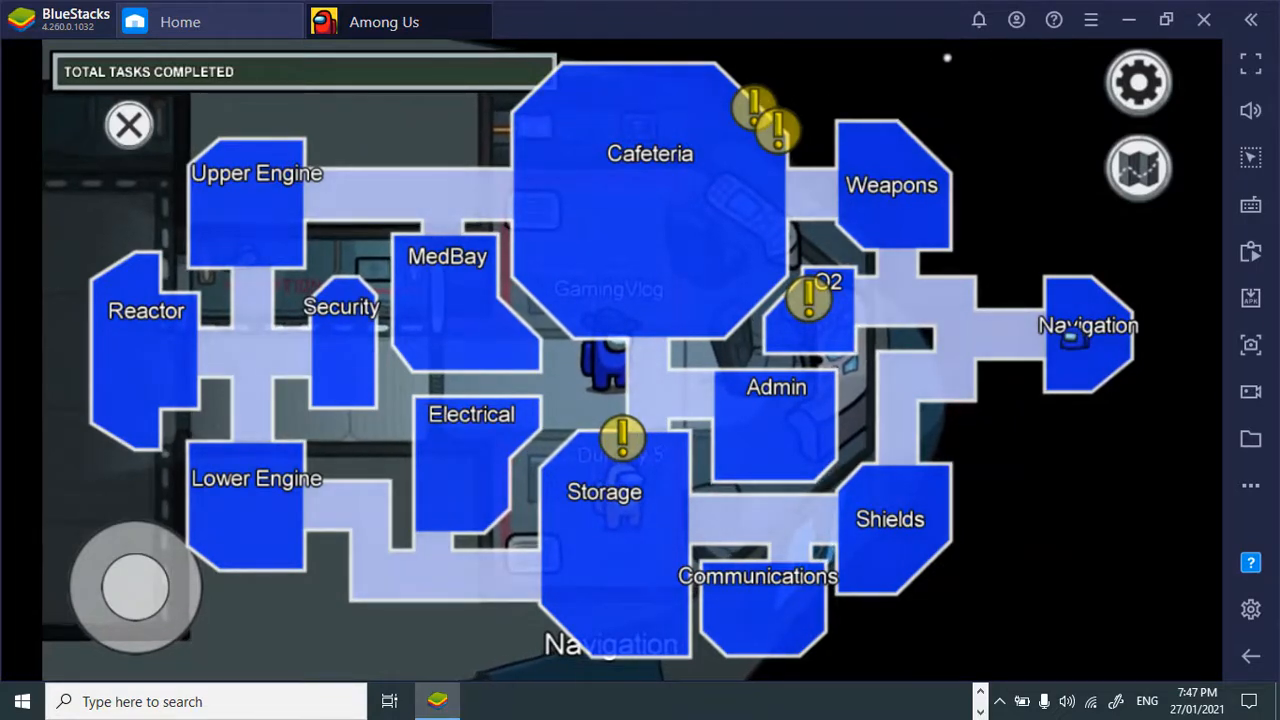
left_click(127, 123)
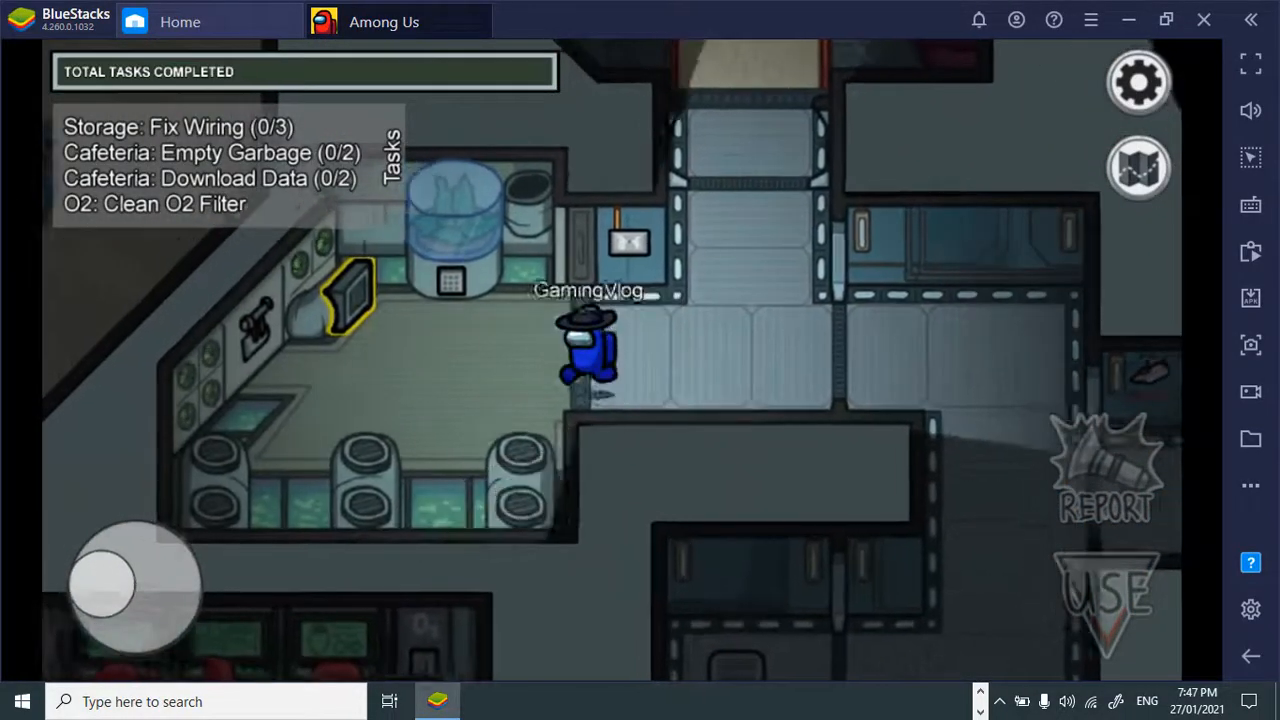
left_click_drag(135, 585, 100, 585)
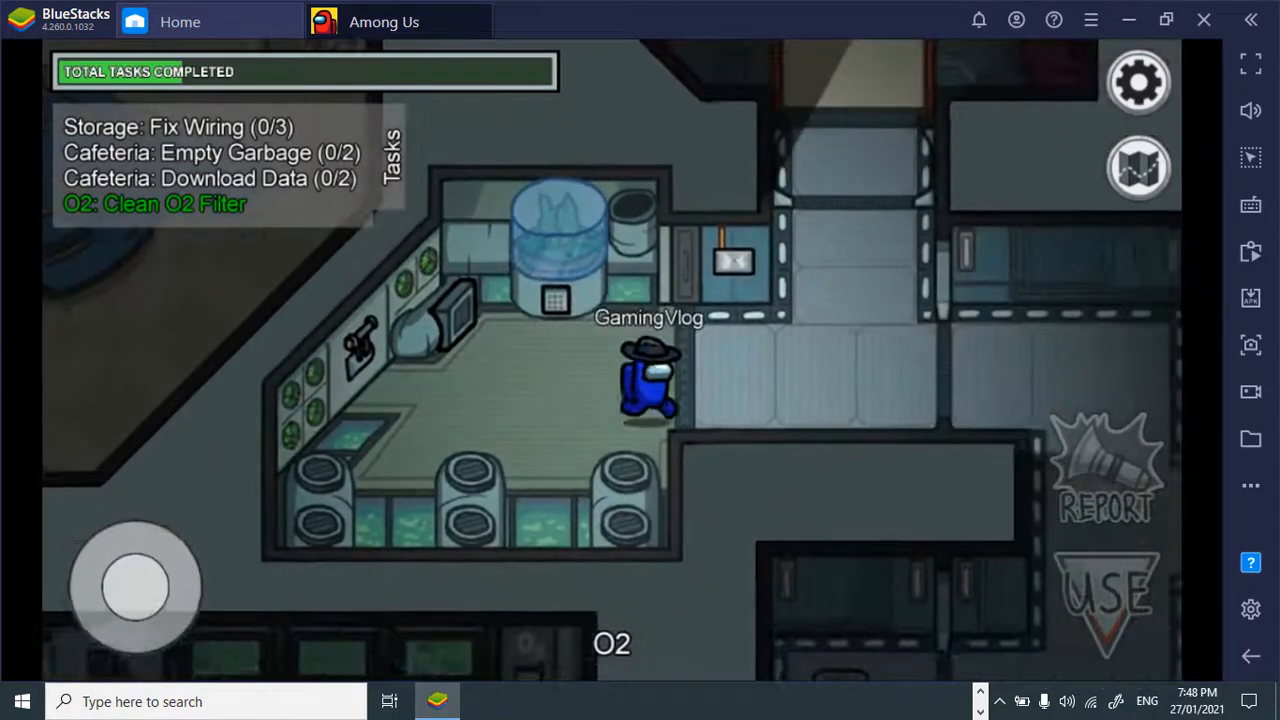
Check the ship map for task locations, then close it
left_click(1139, 167)
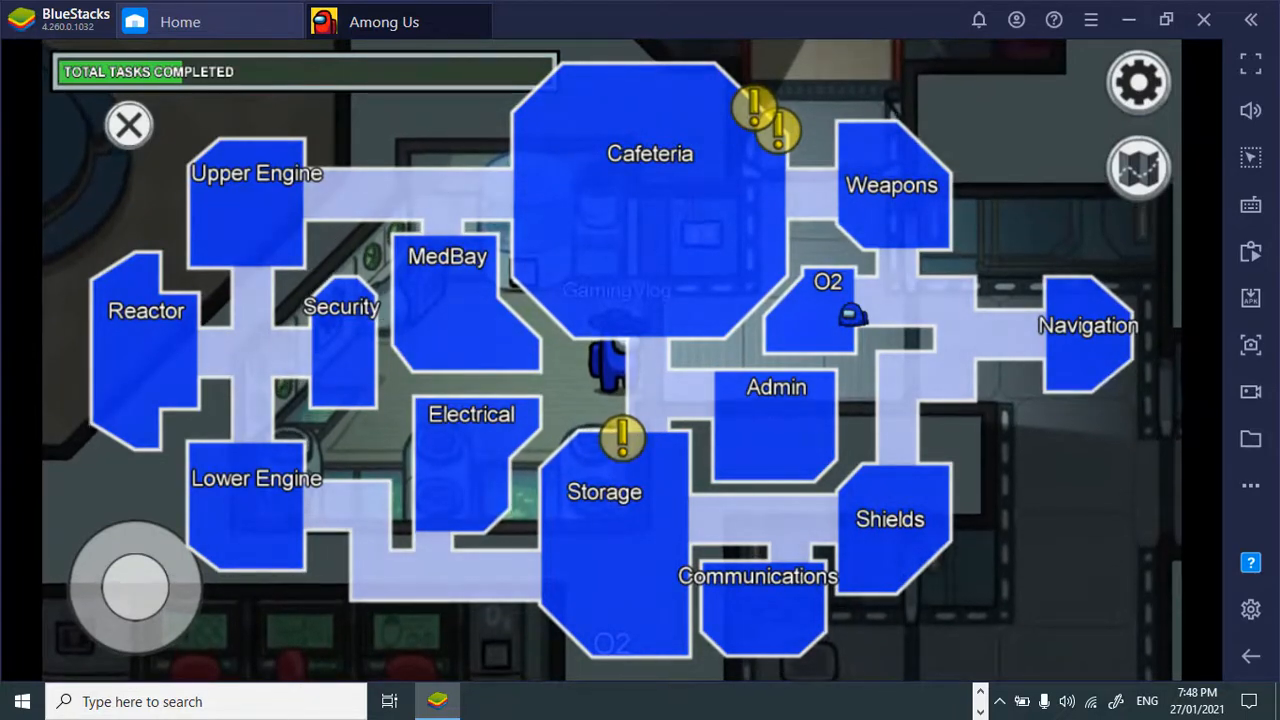
left_click(130, 124)
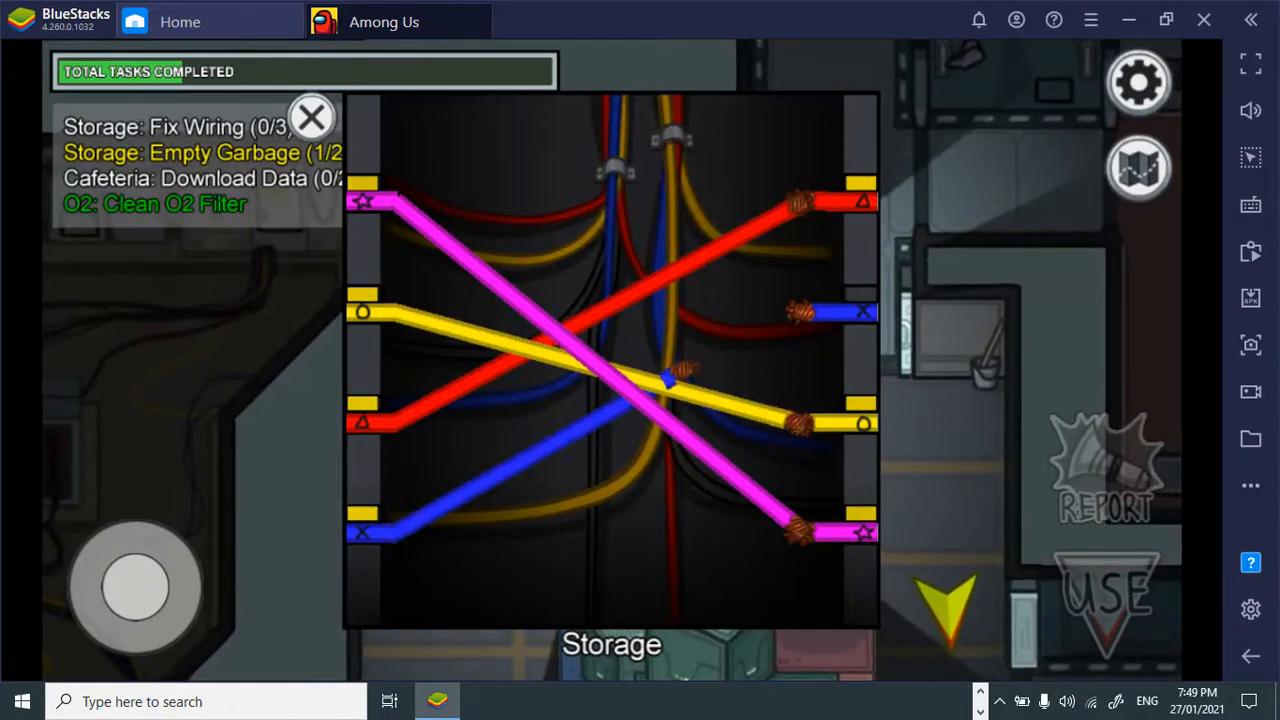
Close the finished Storage wiring, then connect the matching coloured wires in Admin
left_click(311, 117)
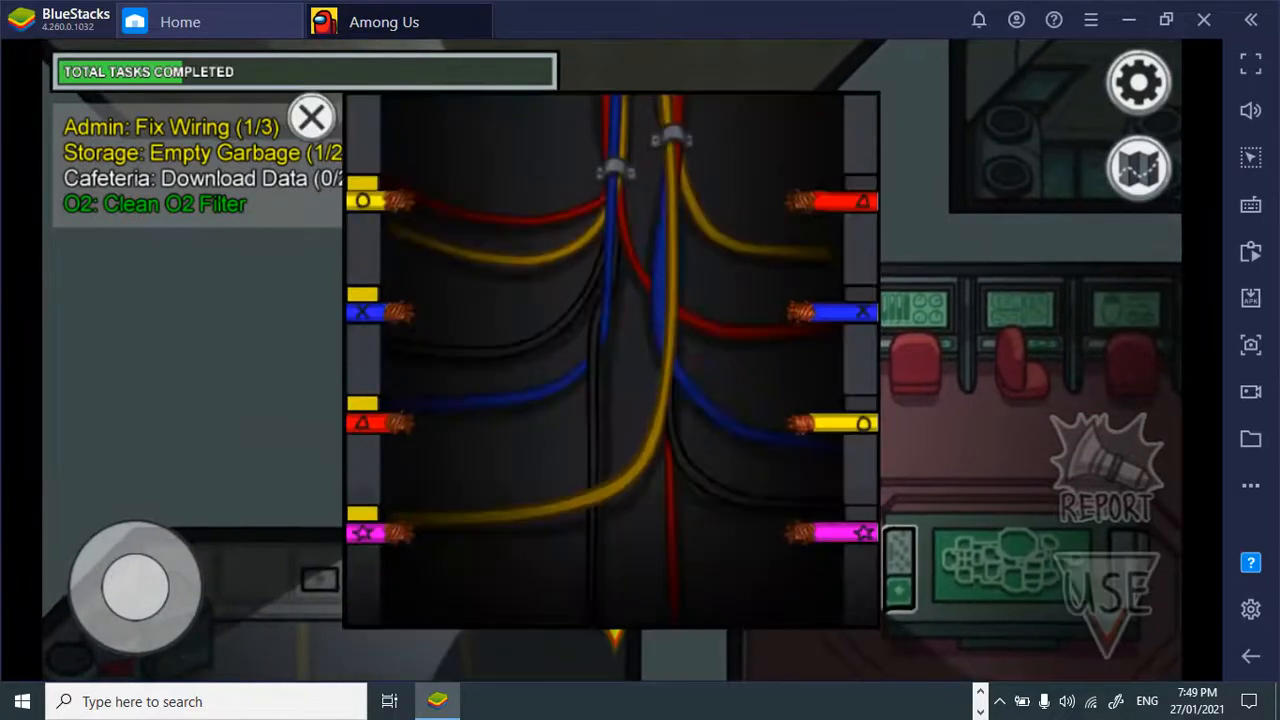
left_click_drag(360, 200, 850, 425)
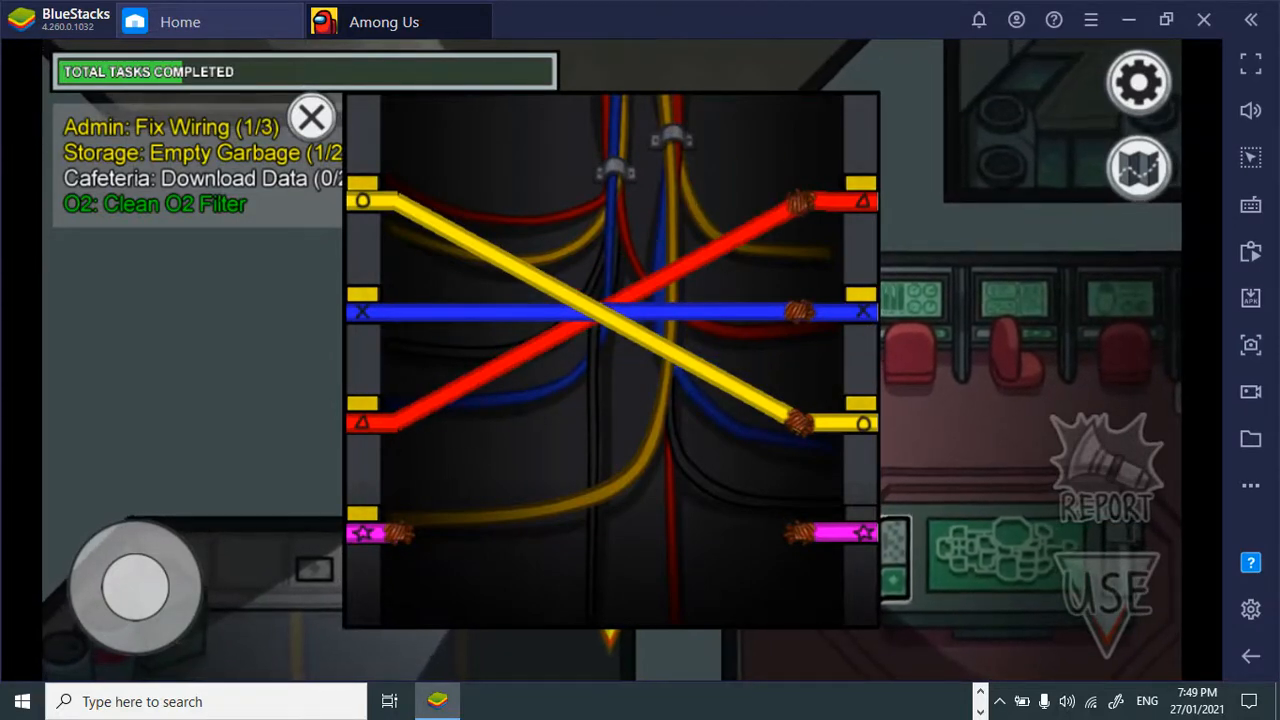
left_click(311, 116)
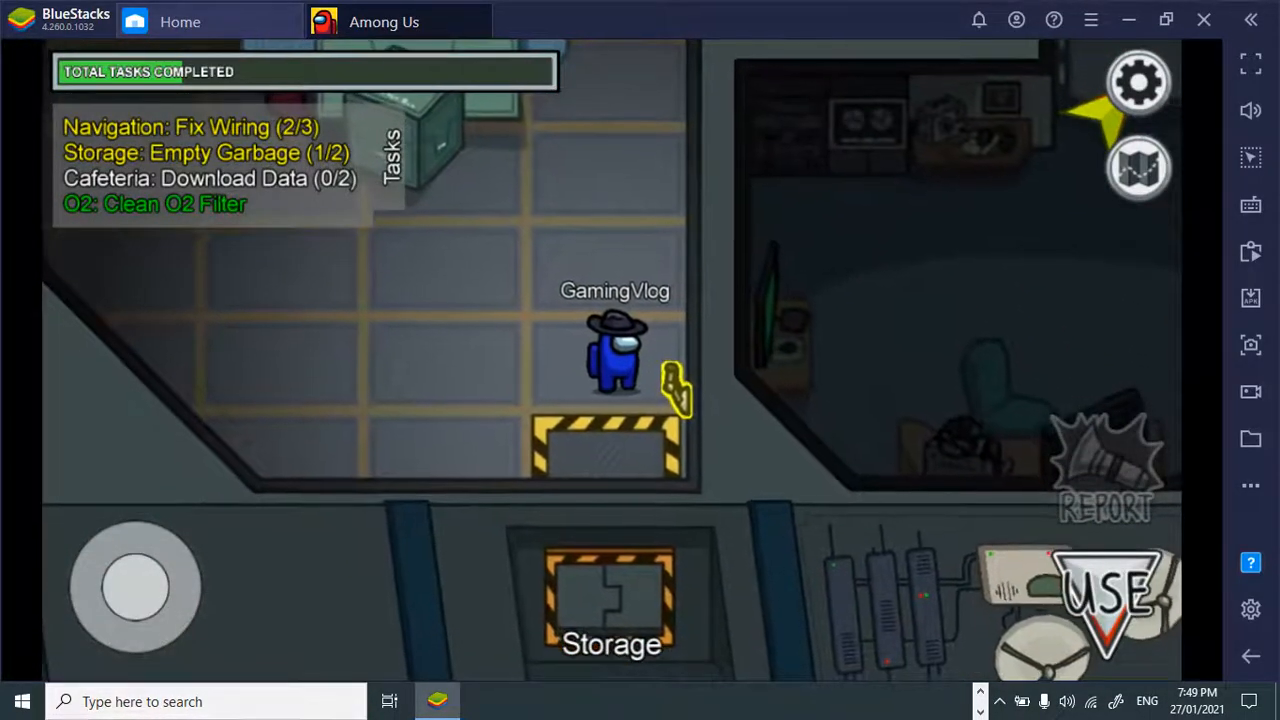
Hold the Storage chute lever down until the garbage empties, then close the panel
left_click(1105, 600)
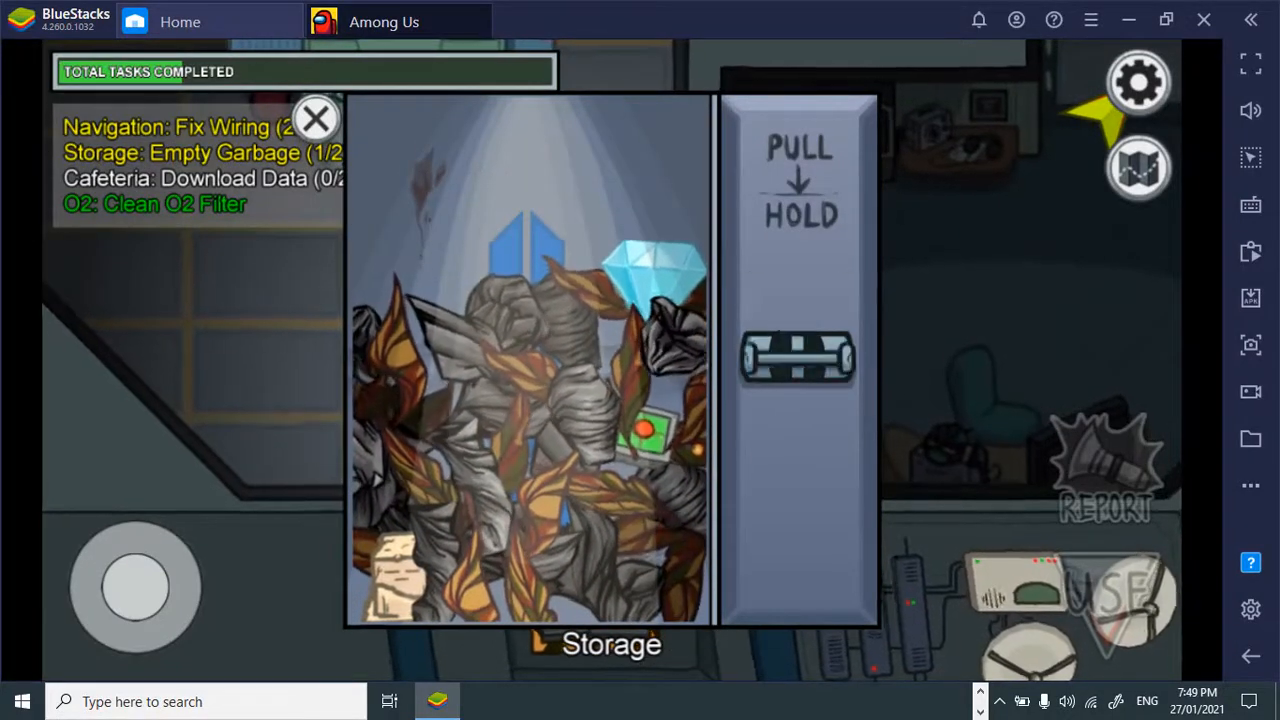
left_click_drag(797, 355, 797, 330)
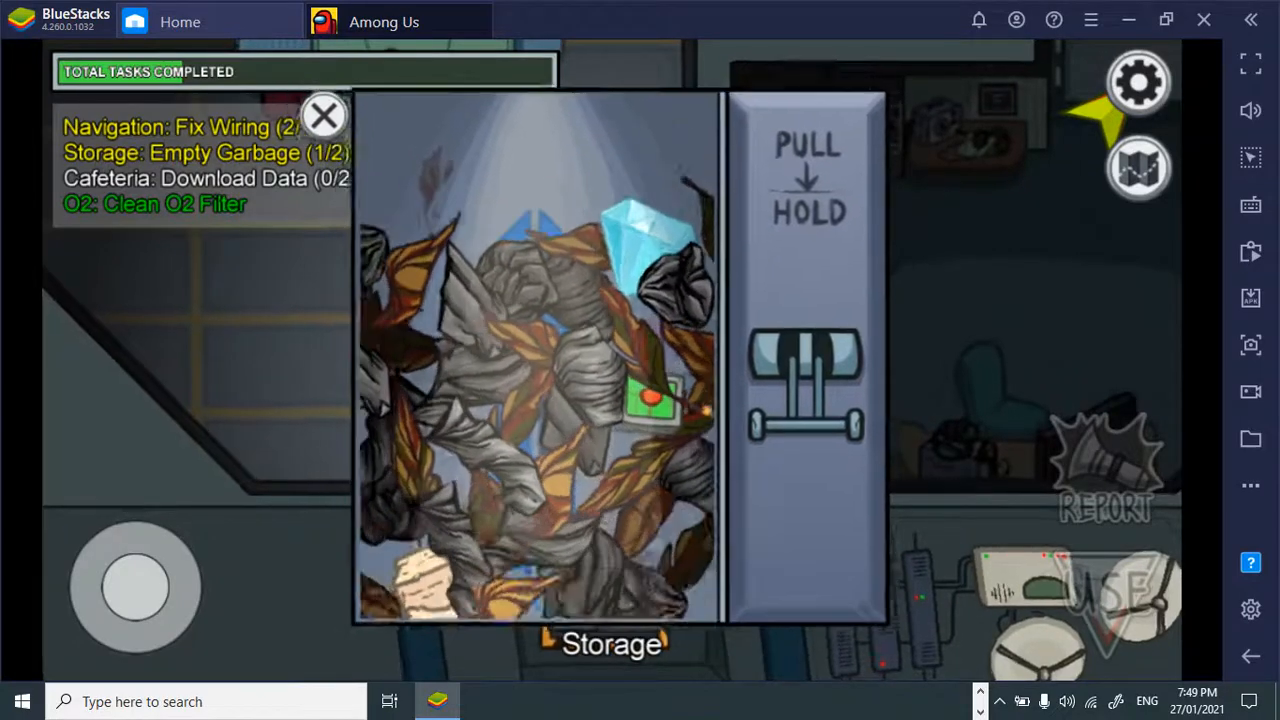
left_click_drag(800, 350, 800, 430)
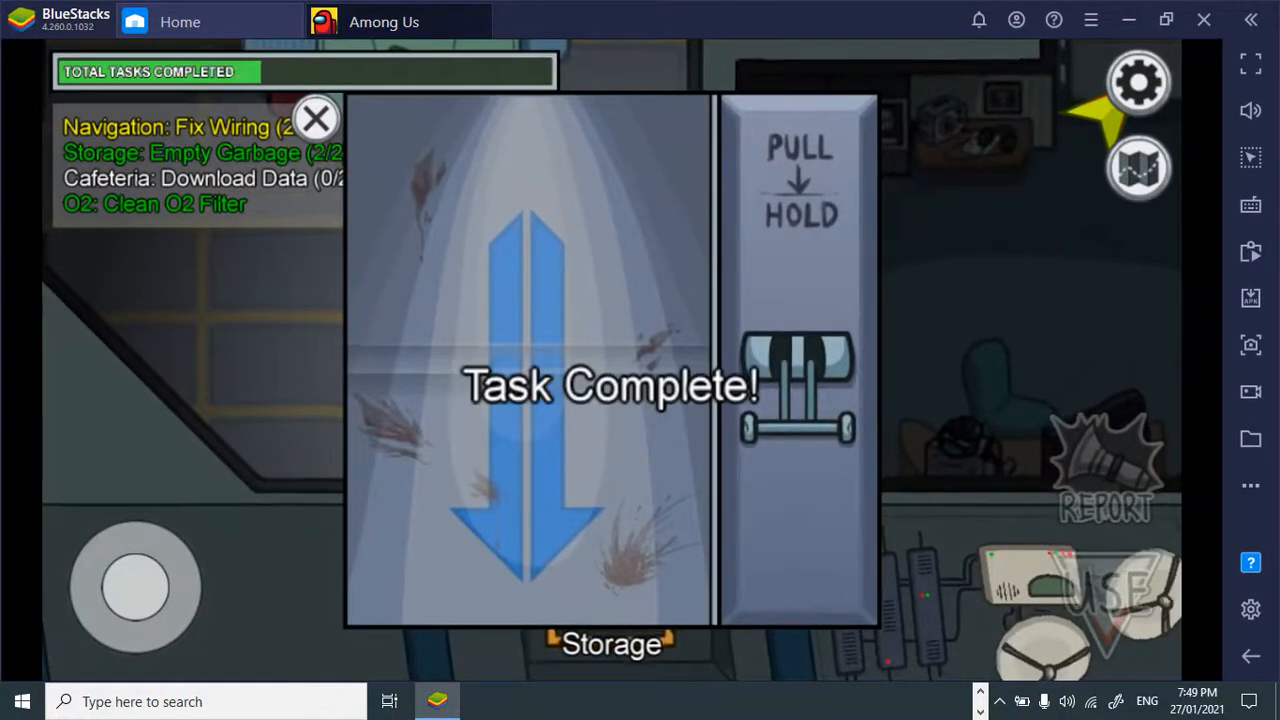
left_click(316, 117)
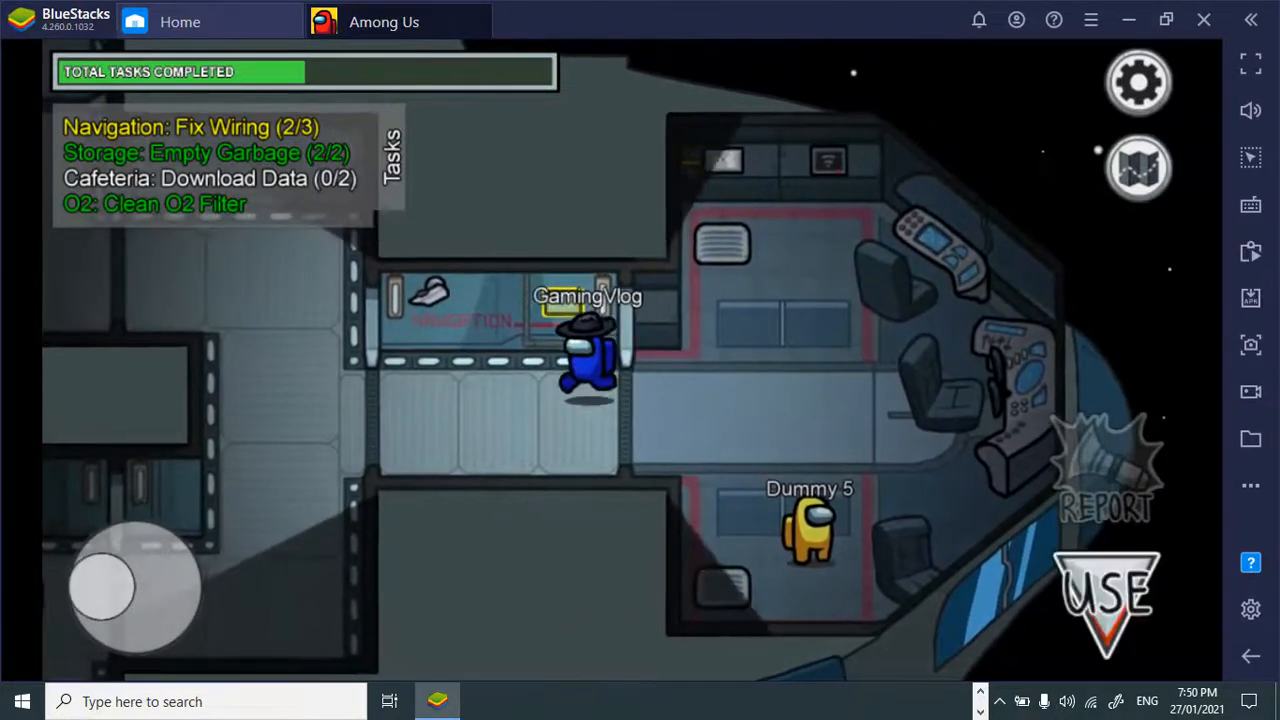
Connect the Navigation wiring panel, then walk the crewmate to Cafeteria
left_click(1111, 600)
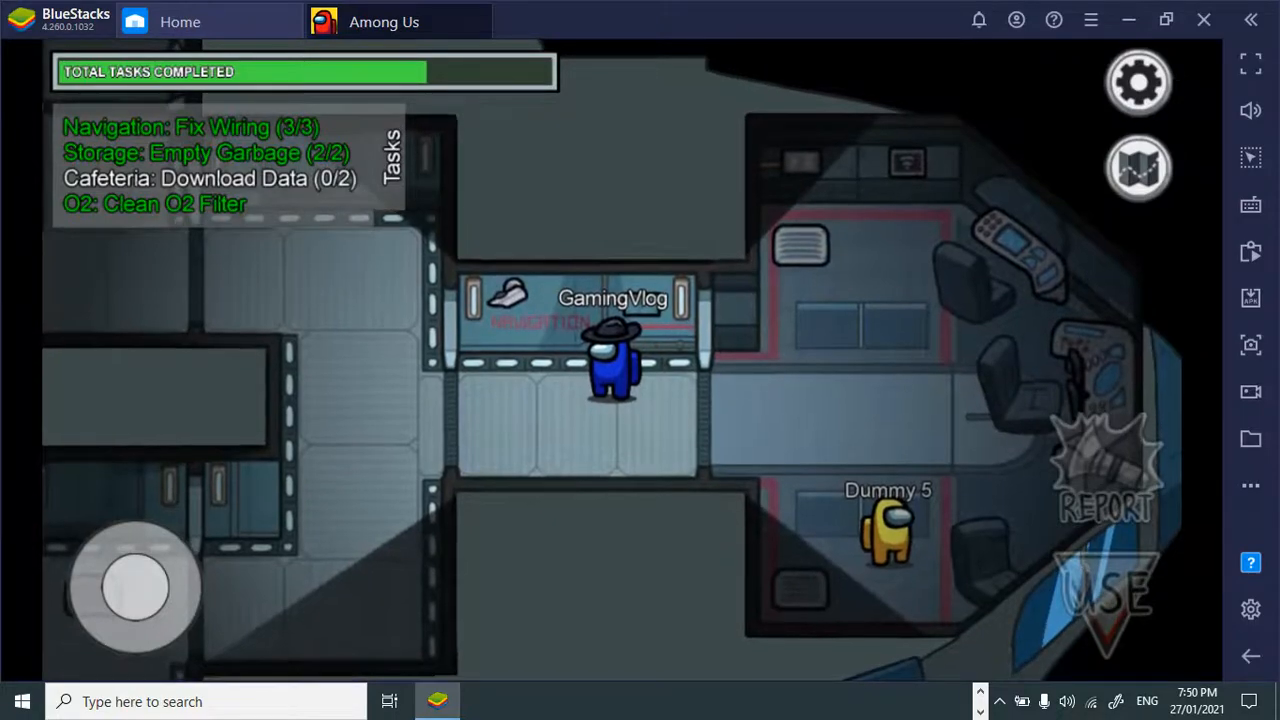
left_click_drag(135, 585, 110, 555)
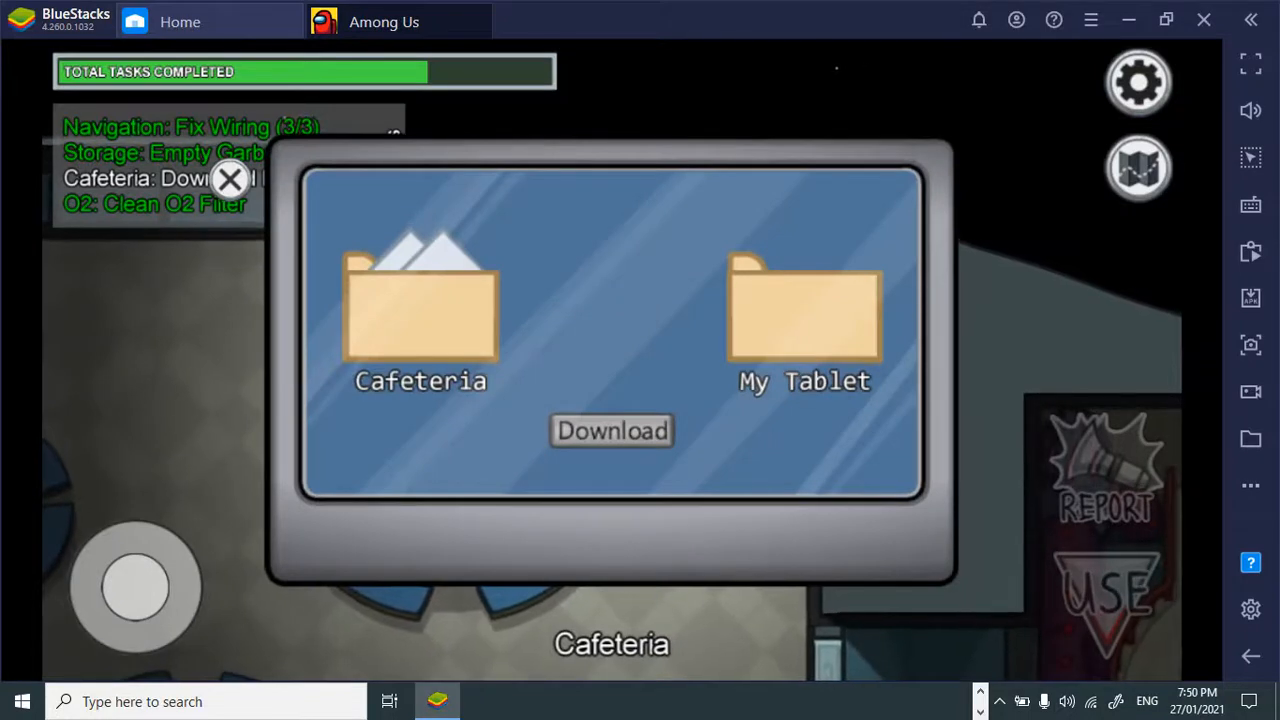
Download the Cafeteria data to 100% and close the download panel
left_click(610, 430)
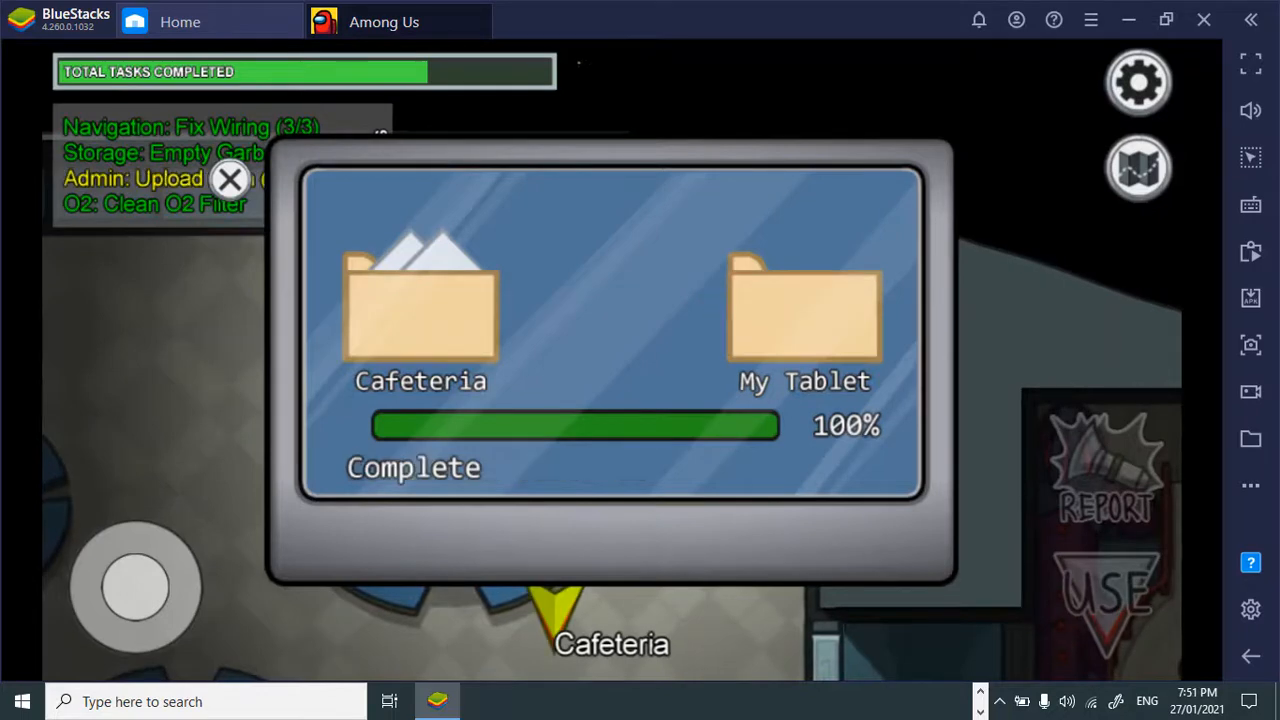
left_click(230, 181)
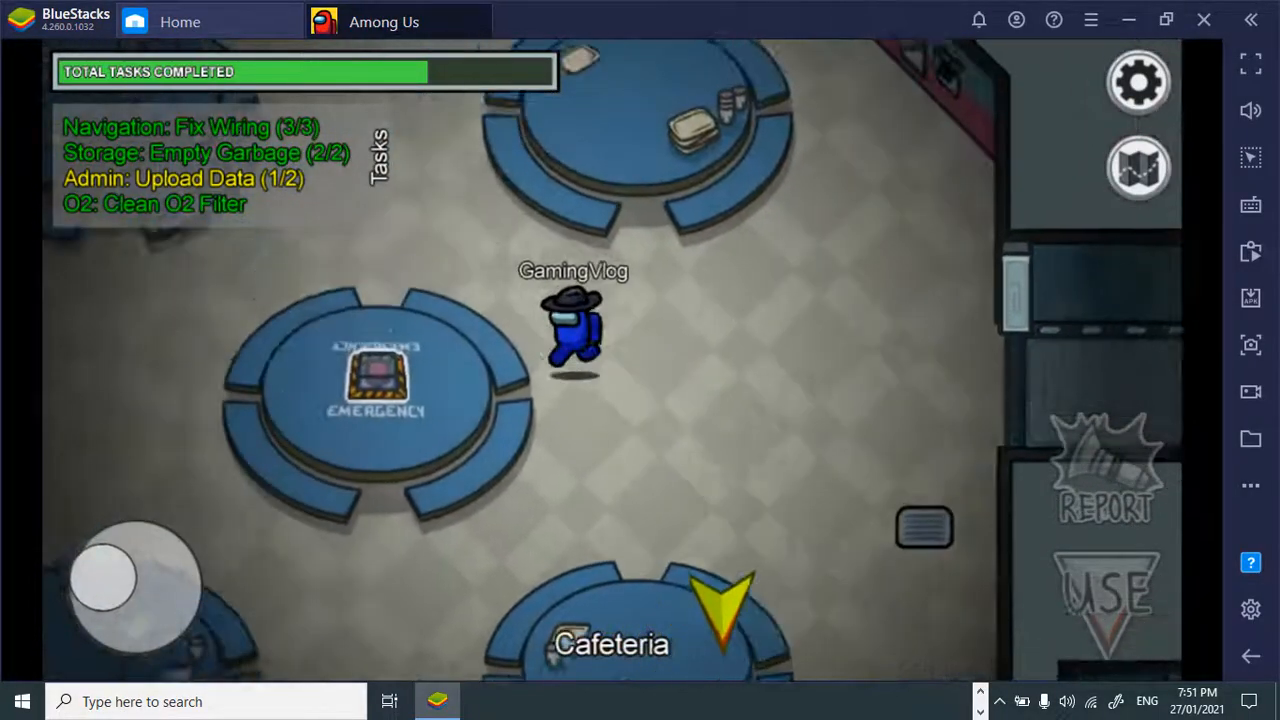
Call an emergency meeting and proceed past the voting results
left_click(377, 385)
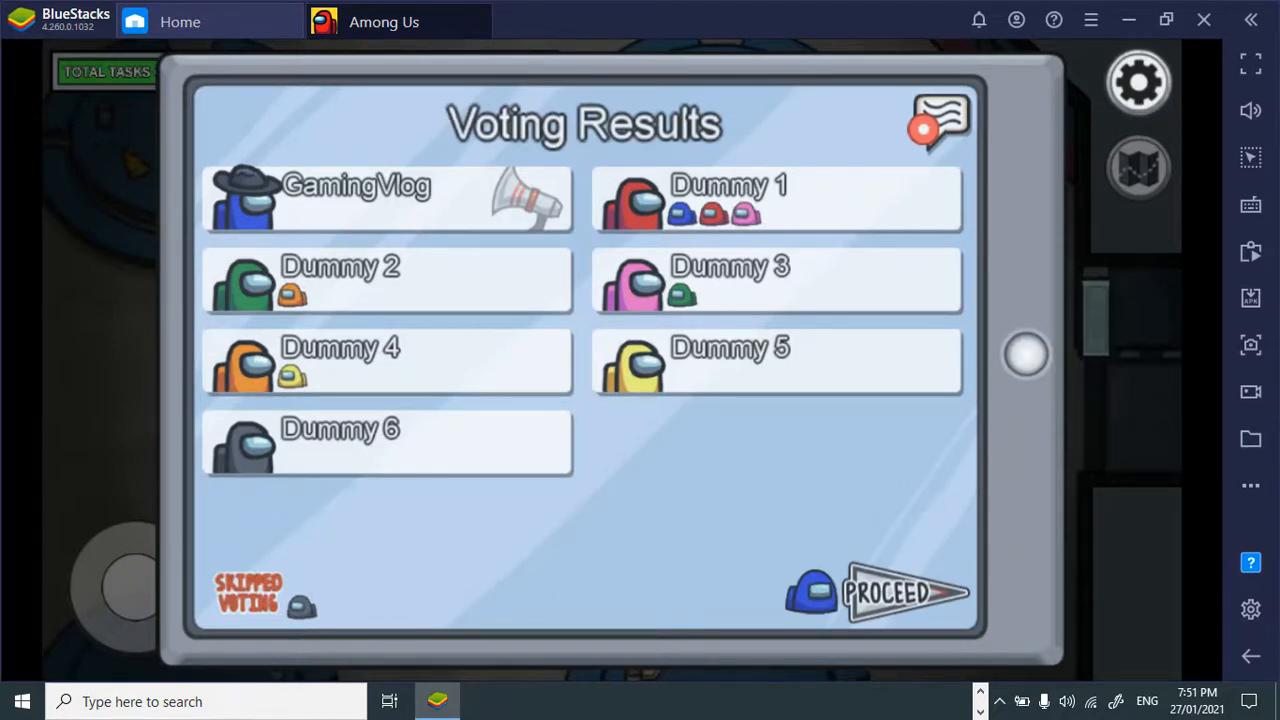
left_click(901, 594)
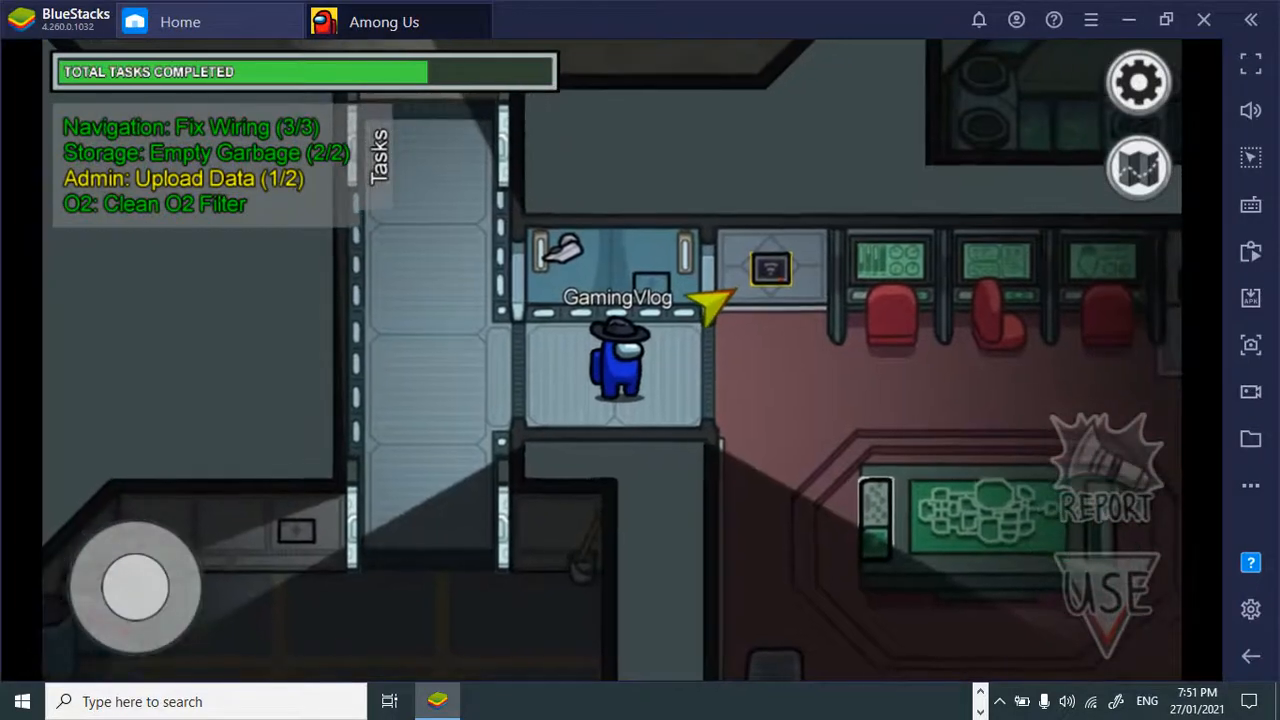
Upload the data at the Admin station and dismiss the free-play new tasks notice
left_click_drag(135, 585, 175, 575)
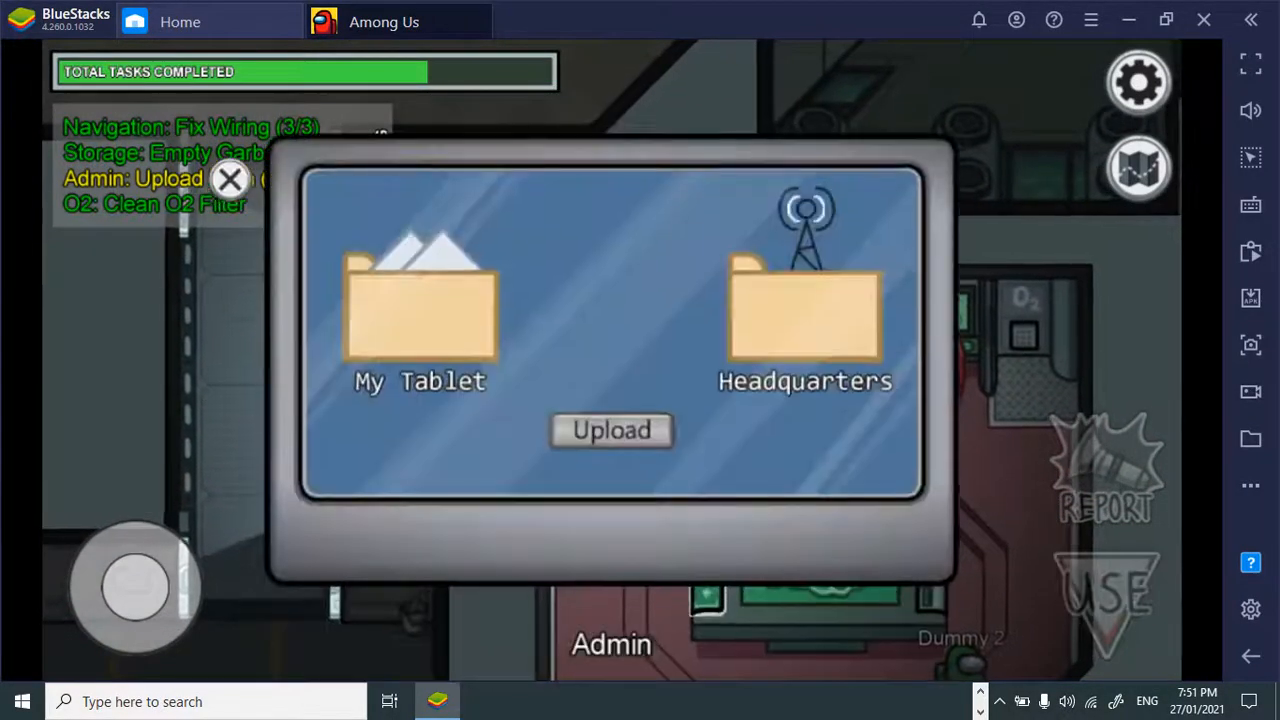
left_click(611, 430)
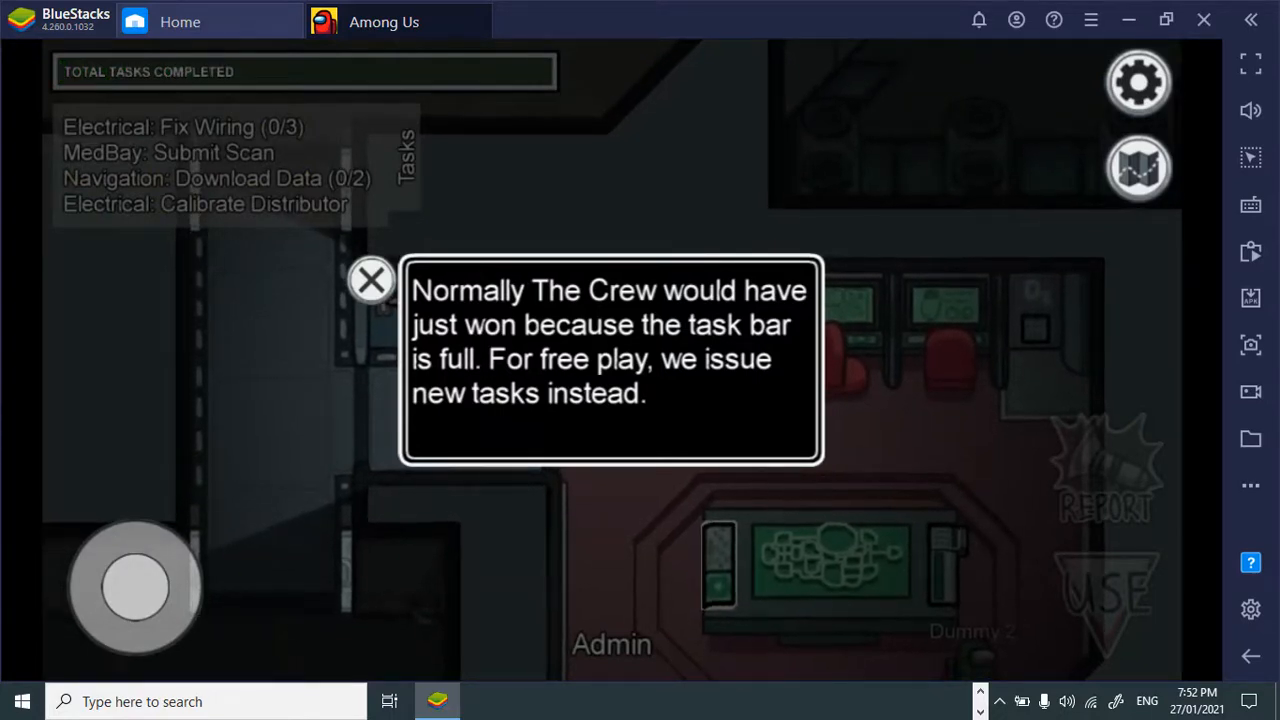
left_click(371, 278)
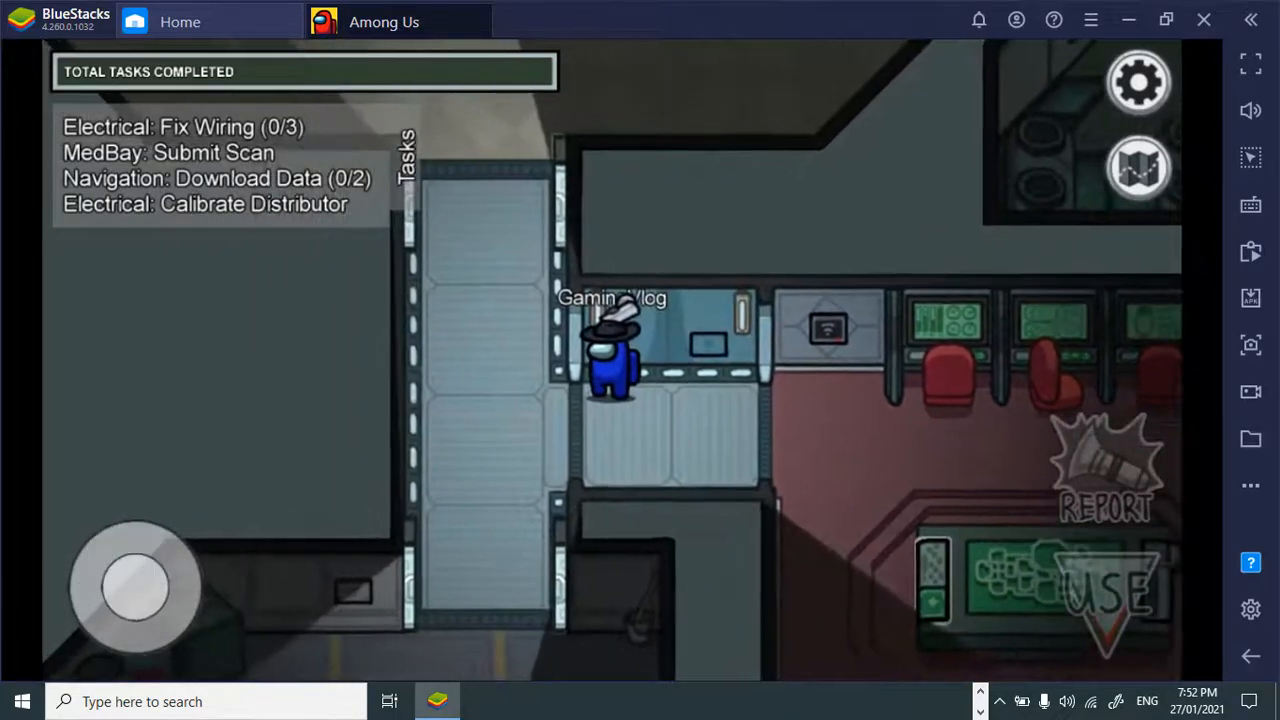
Leave the free-play game from the settings menu
left_click(1137, 84)
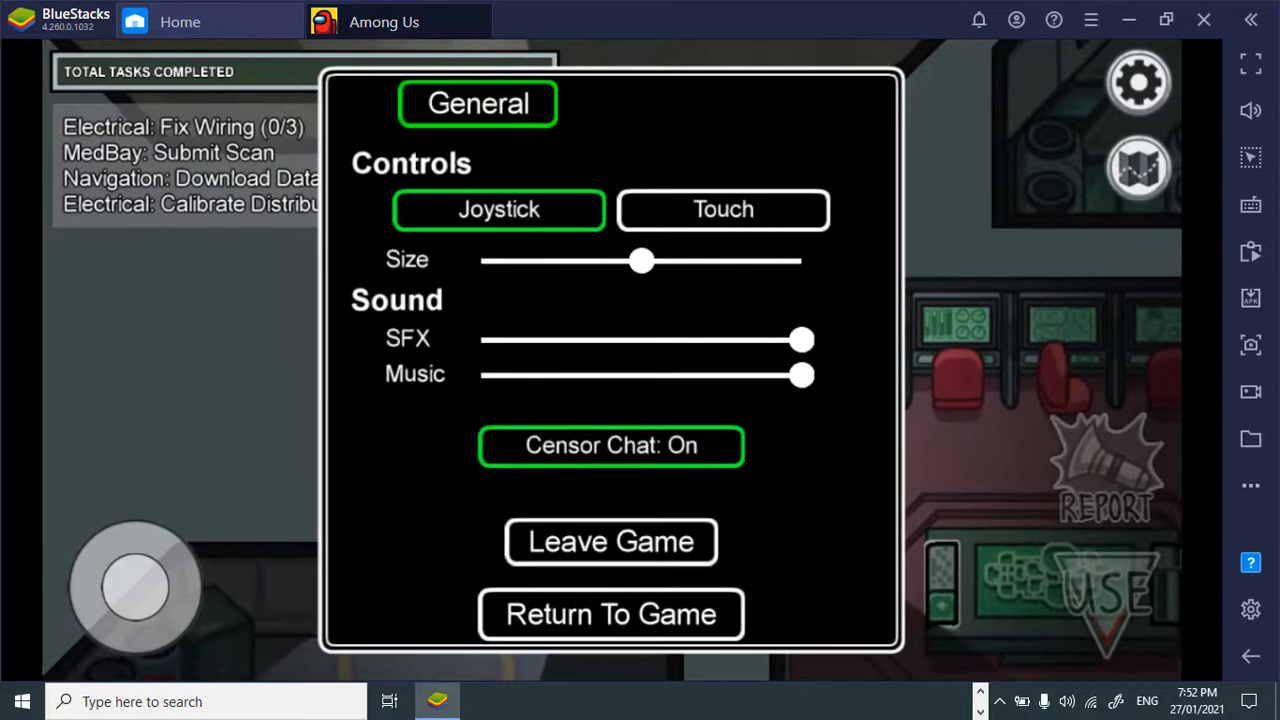
left_click(610, 541)
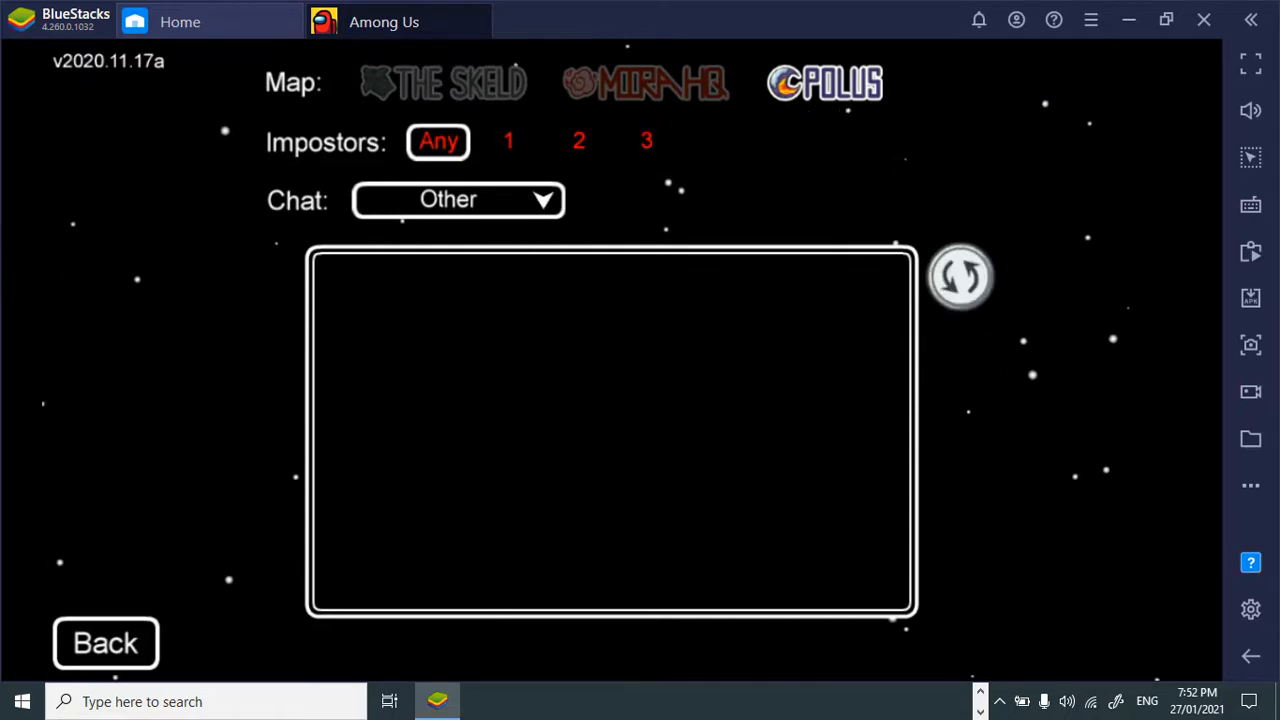
Refresh and browse the public games list, then dismiss the 'game already started' message
left_click(960, 277)
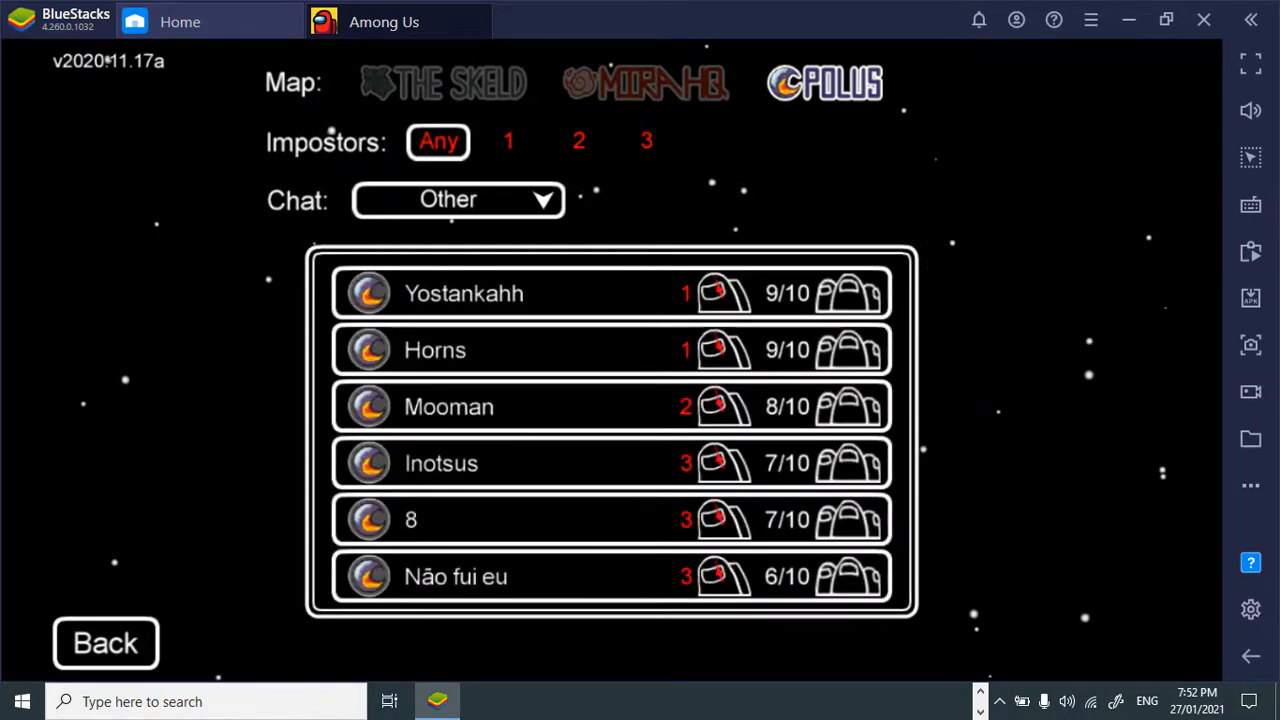
scroll("down", 3)
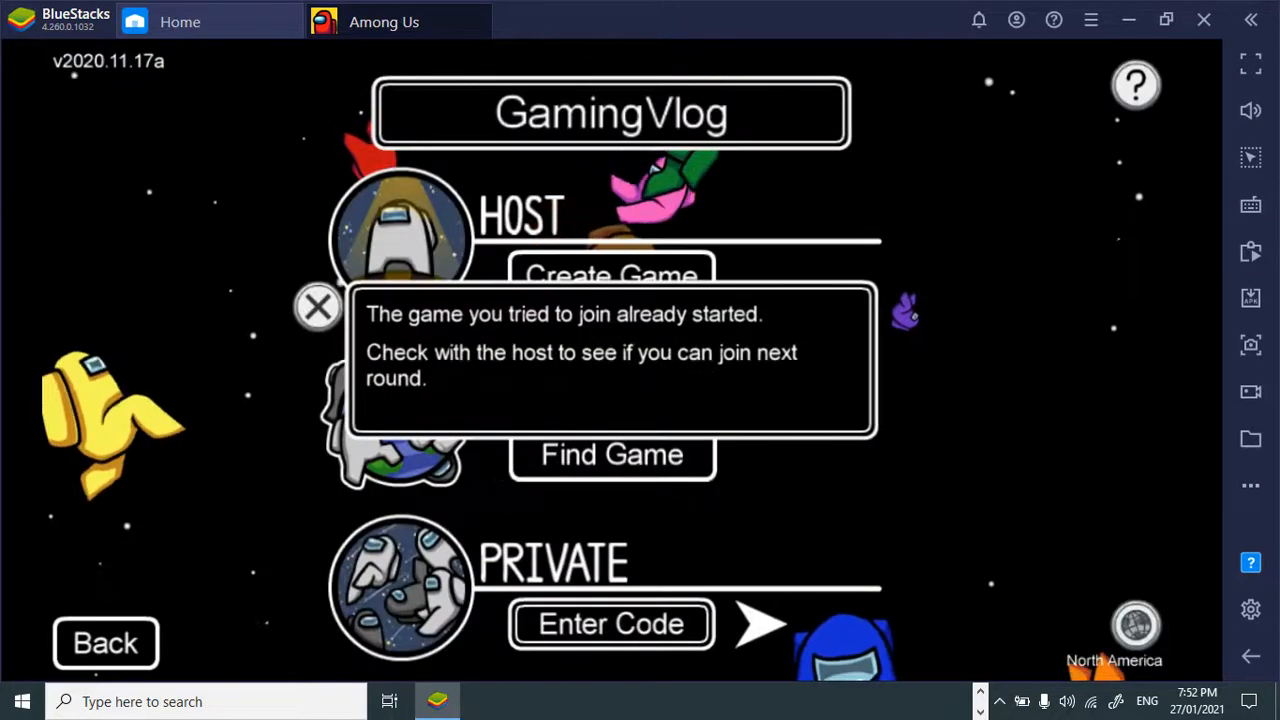
left_click(317, 307)
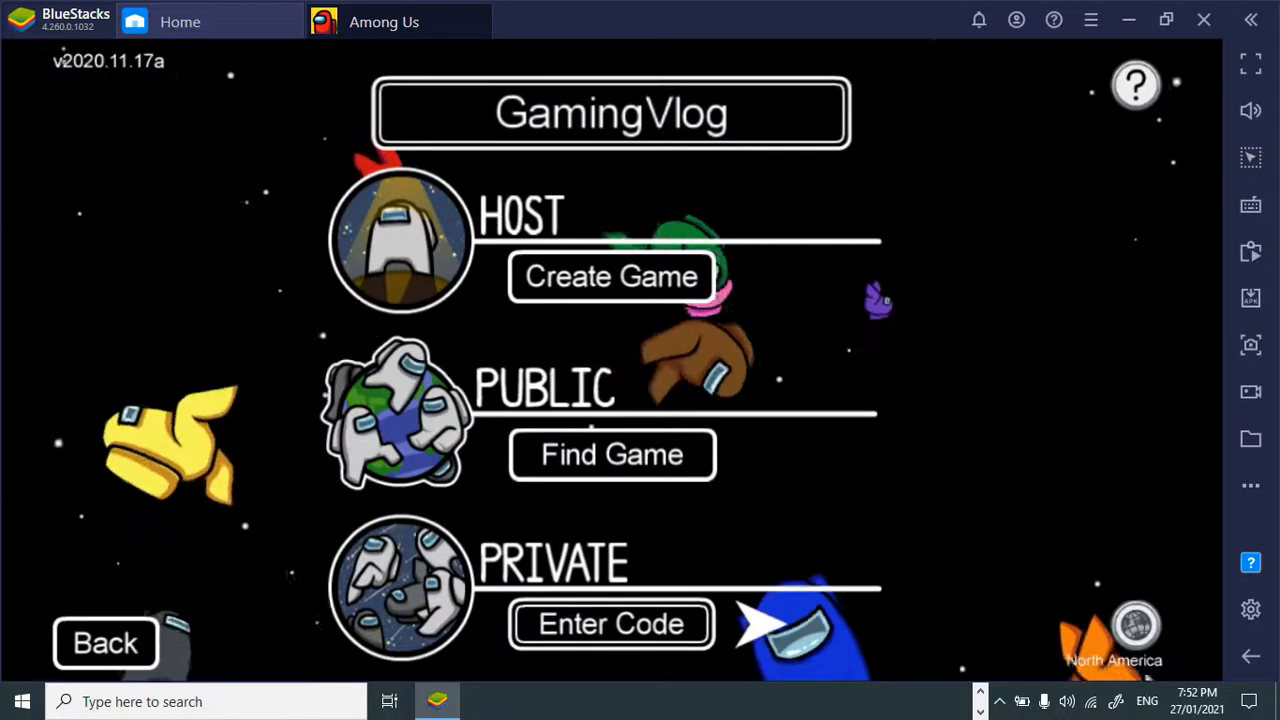